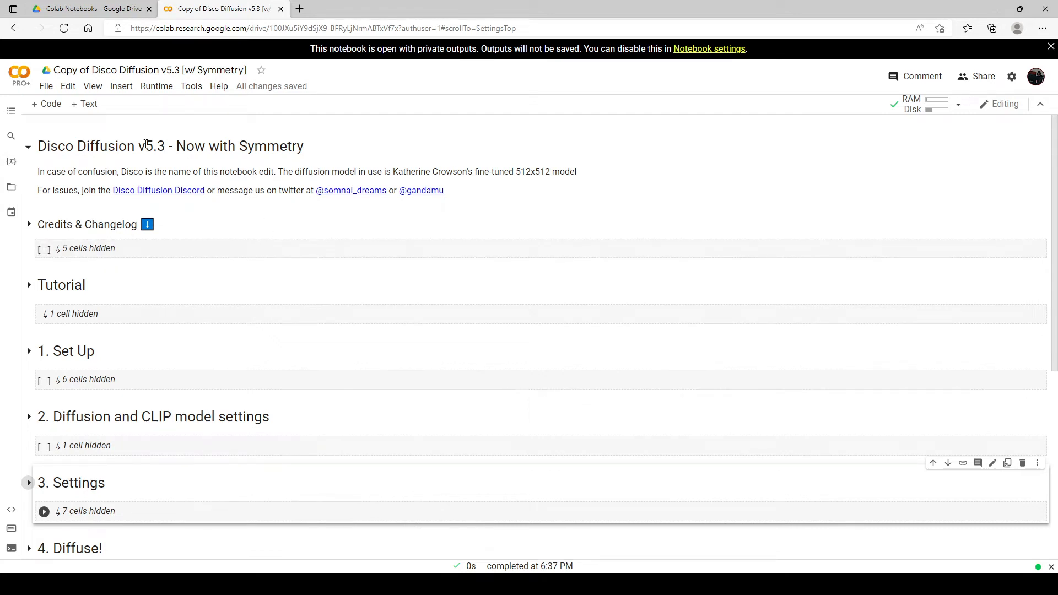
{"action": "mouse_move", "coordinate": [176, 163]}
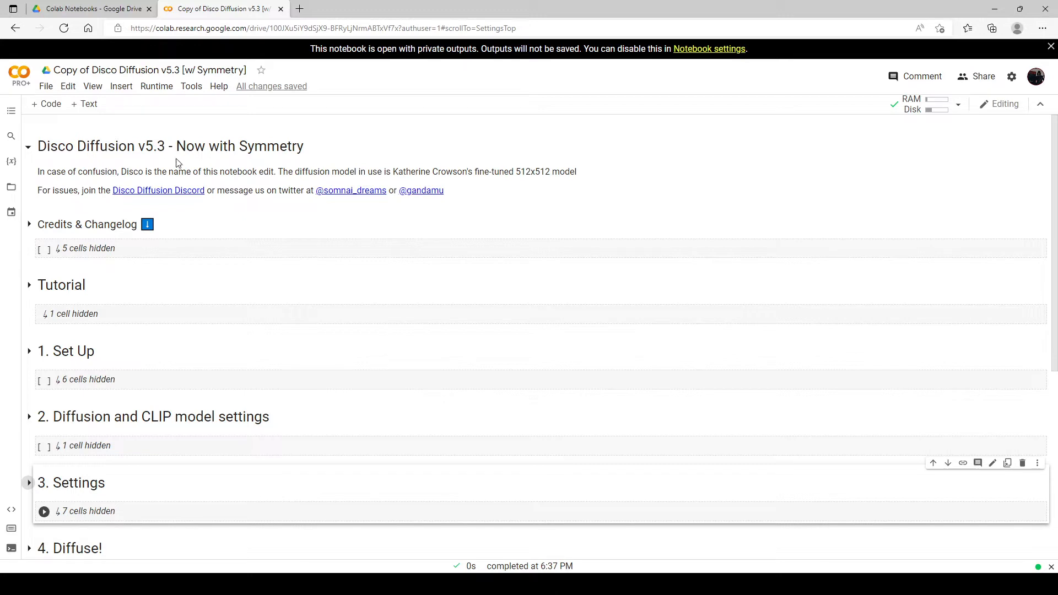
{"action": "mouse_move", "coordinate": [267, 174]}
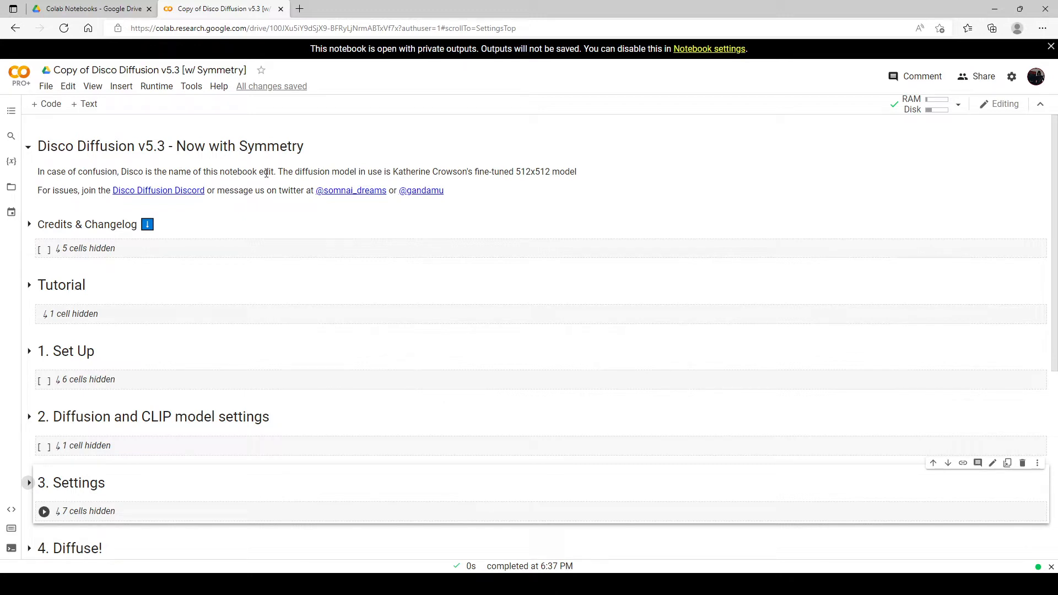
Expand 3. Settings and Extra Settings to reveal Transformation Settings with both symmetry options unchecked.
{"action": "scroll", "scroll_direction": "down", "scroll_amount": 3}
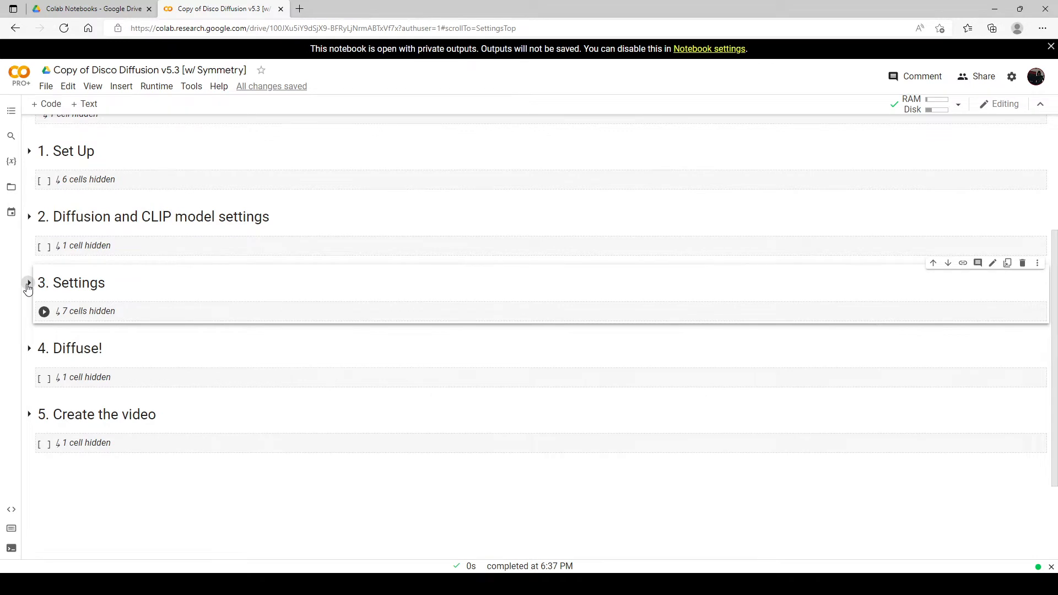
{"action": "left_click", "coordinate": [29, 282]}
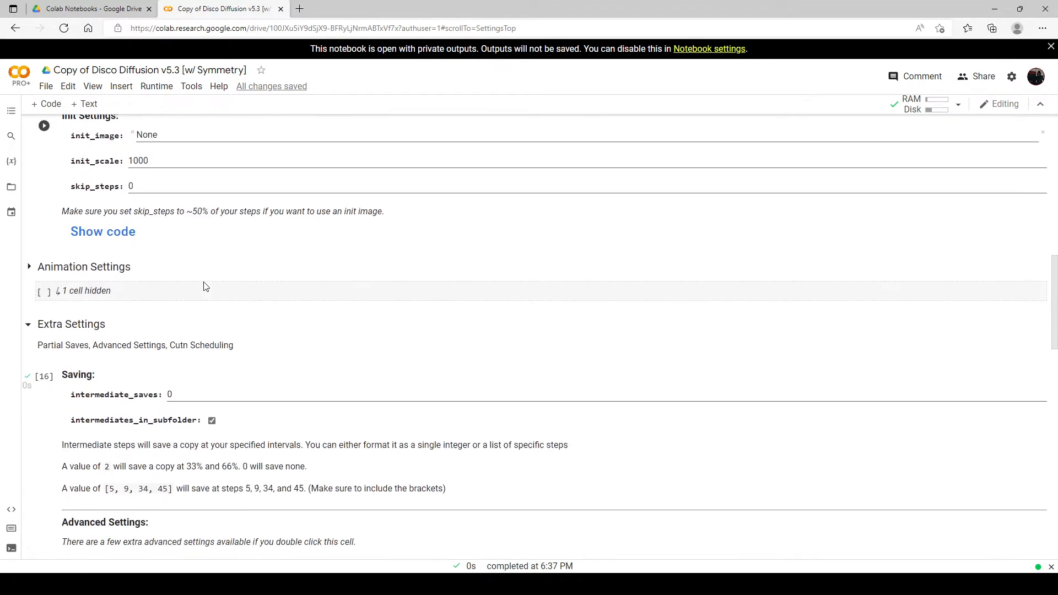
{"action": "left_click", "coordinate": [29, 322]}
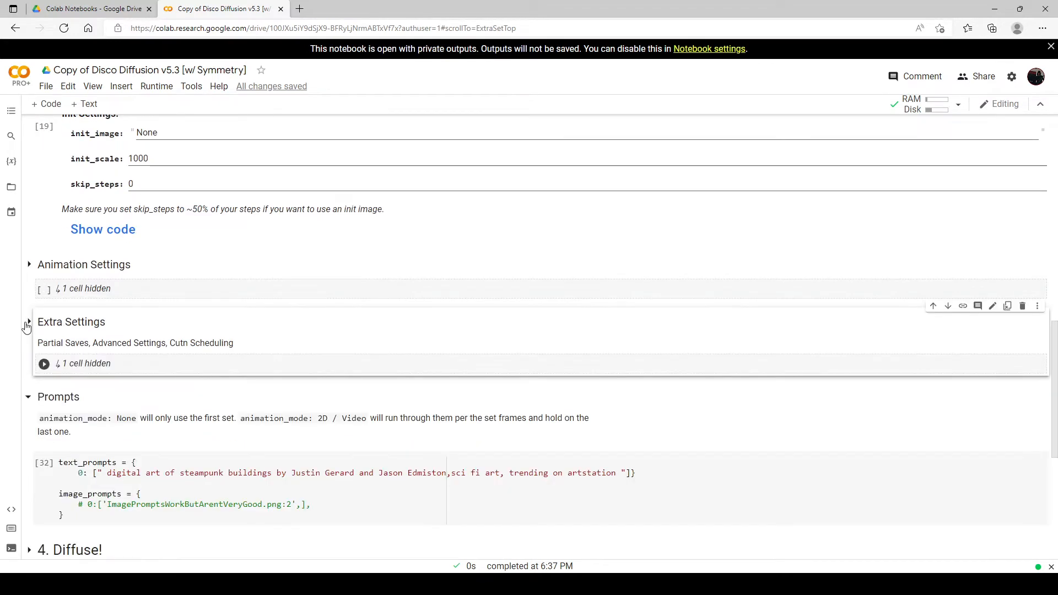
{"action": "left_click", "coordinate": [28, 322]}
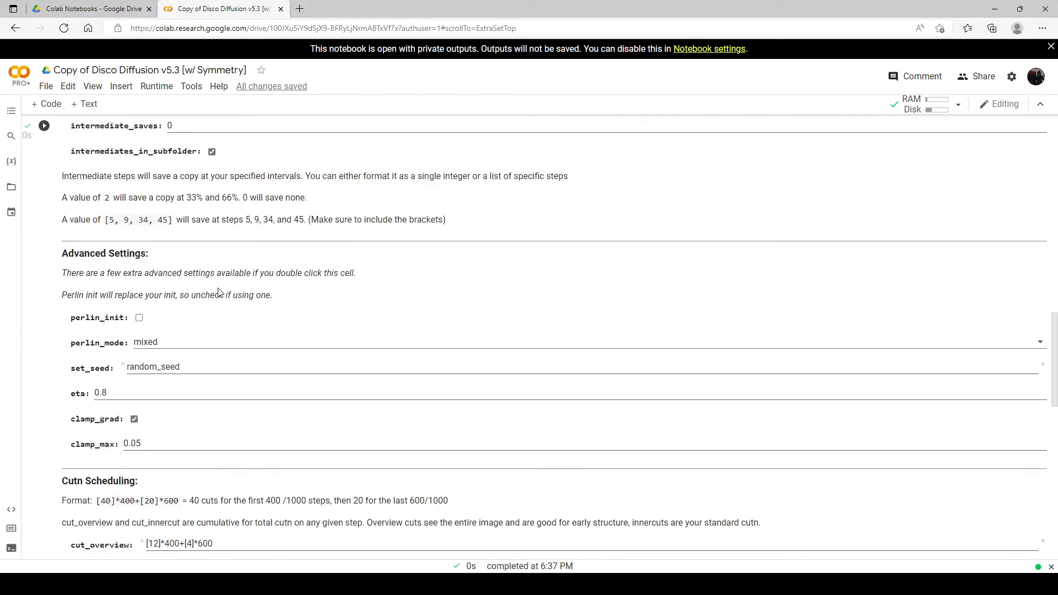
{"action": "scroll", "scroll_direction": "down", "scroll_amount": 3}
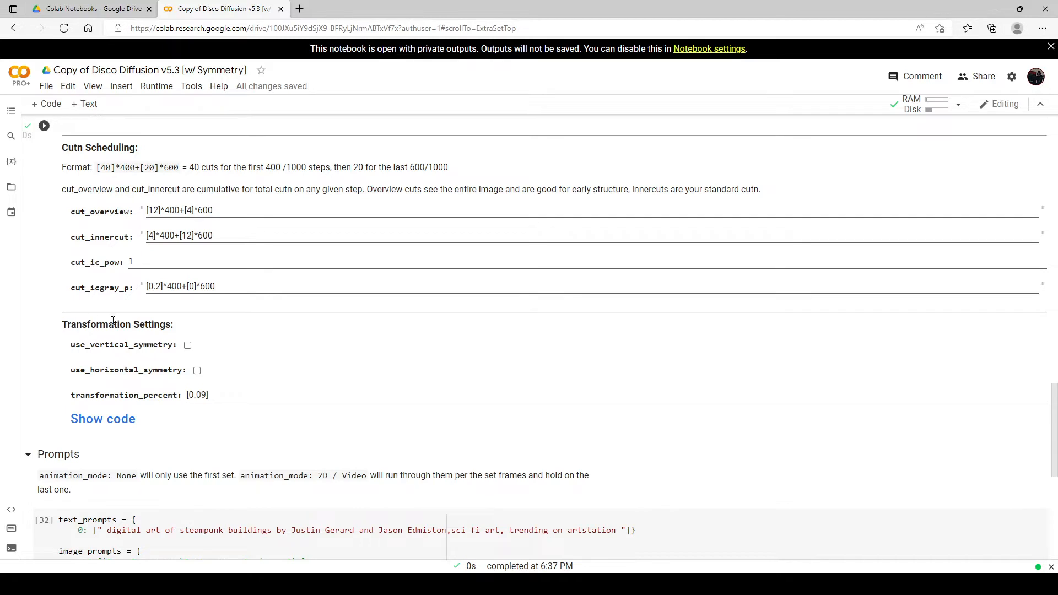
{"action": "mouse_move", "coordinate": [83, 347]}
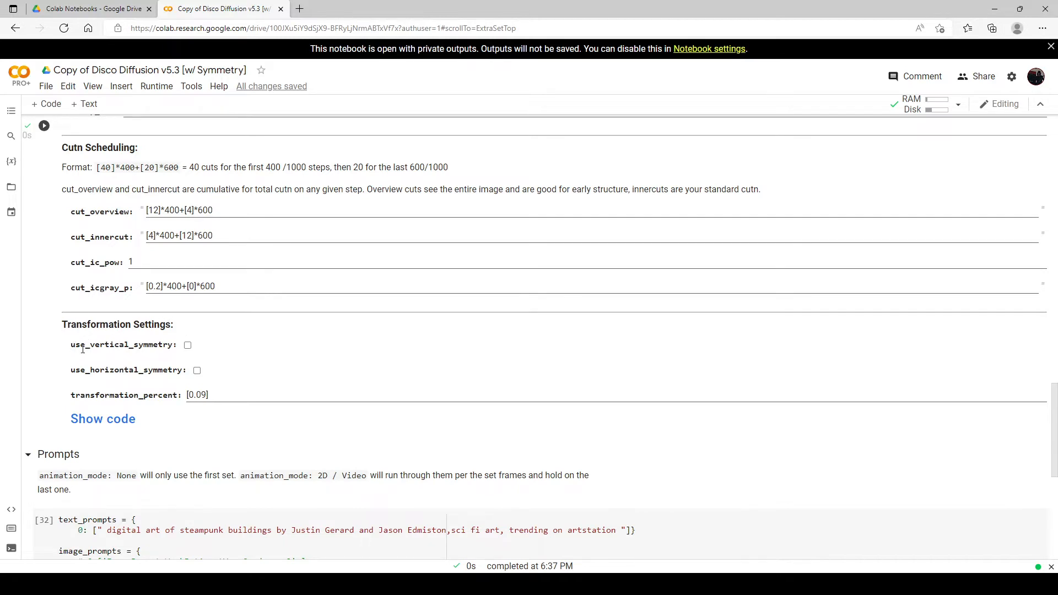
{"action": "mouse_move", "coordinate": [232, 380]}
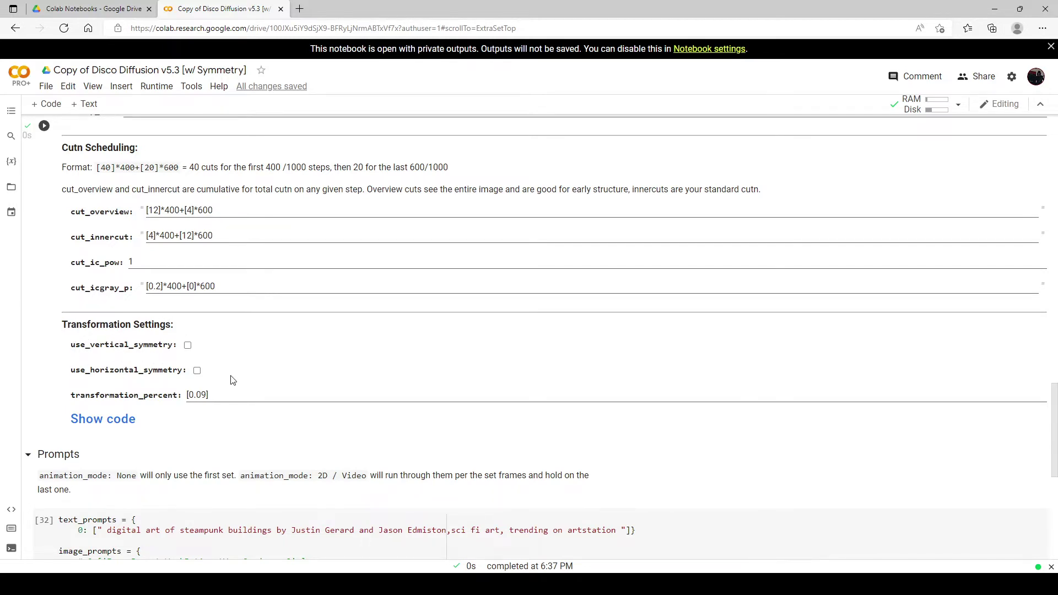
{"action": "mouse_move", "coordinate": [263, 332]}
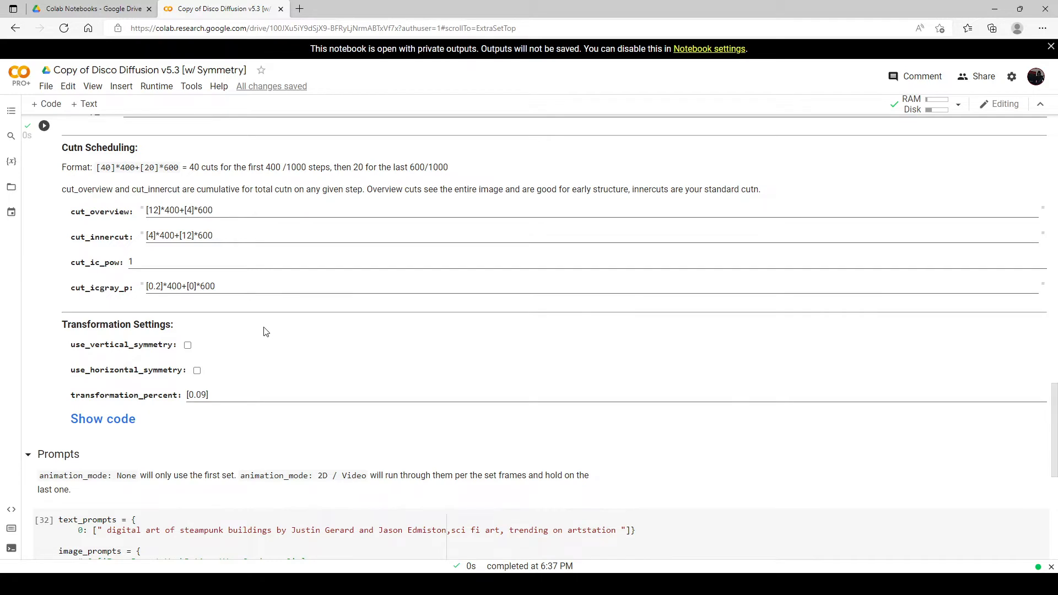
{"action": "scroll", "scroll_direction": "down", "scroll_amount": 3}
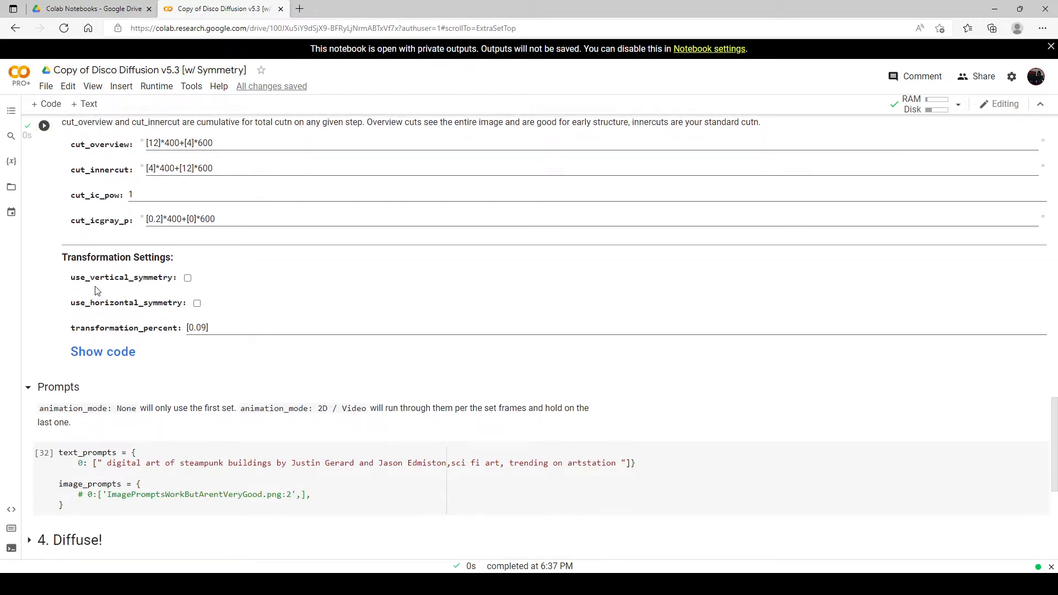
{"action": "scroll", "scroll_direction": "down", "scroll_amount": 3}
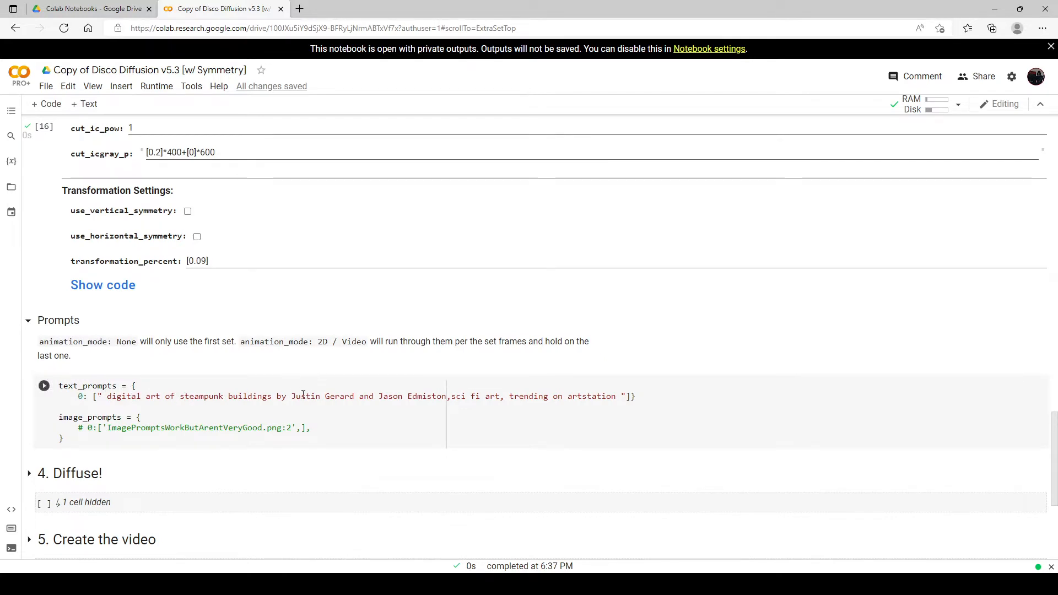
{"action": "left_click", "coordinate": [44, 386]}
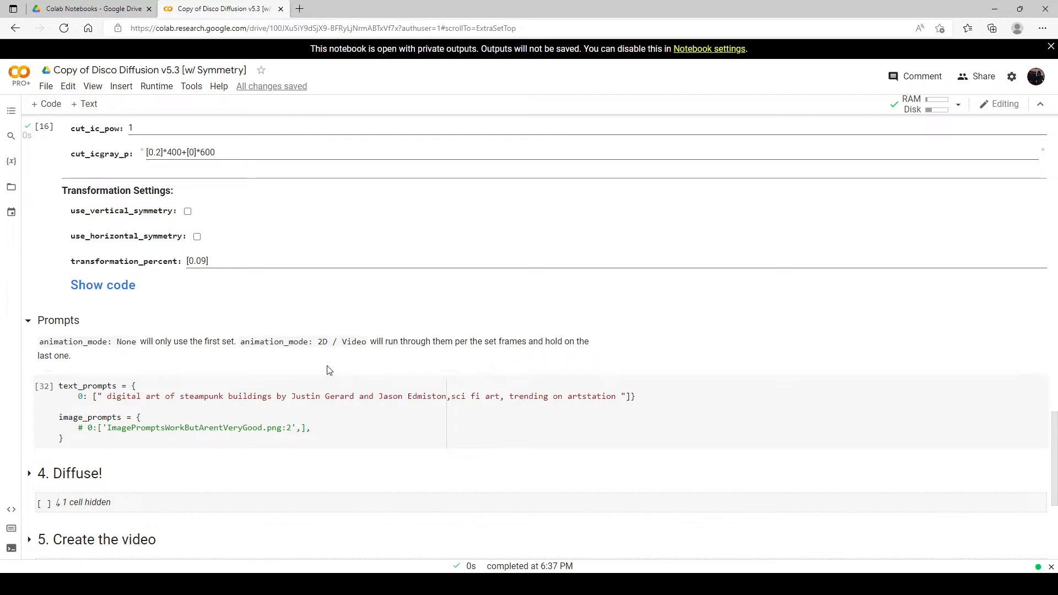
{"action": "mouse_move", "coordinate": [39, 393]}
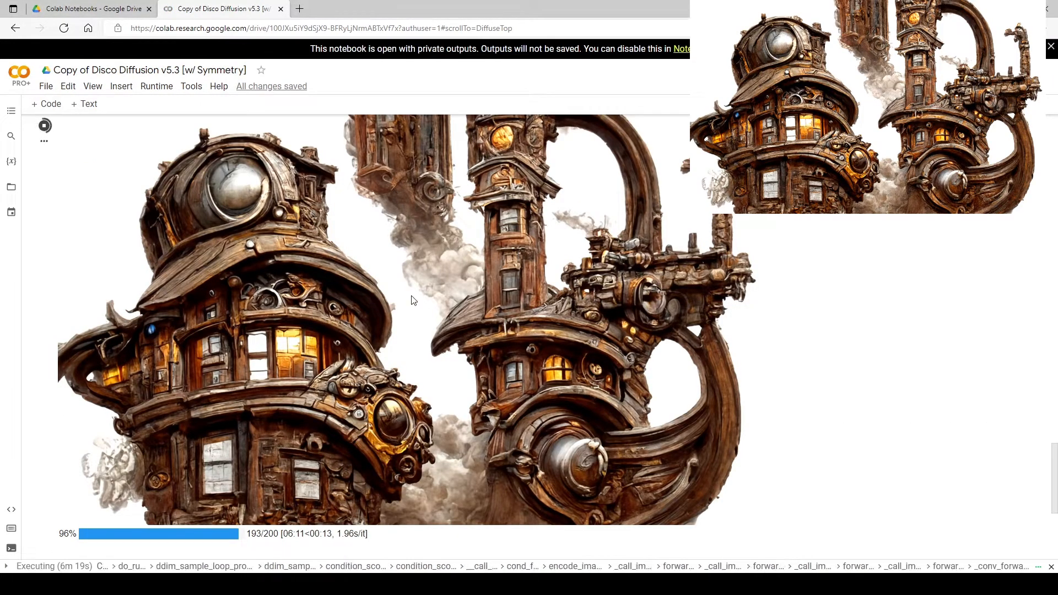
{"action": "mouse_move", "coordinate": [440, 339]}
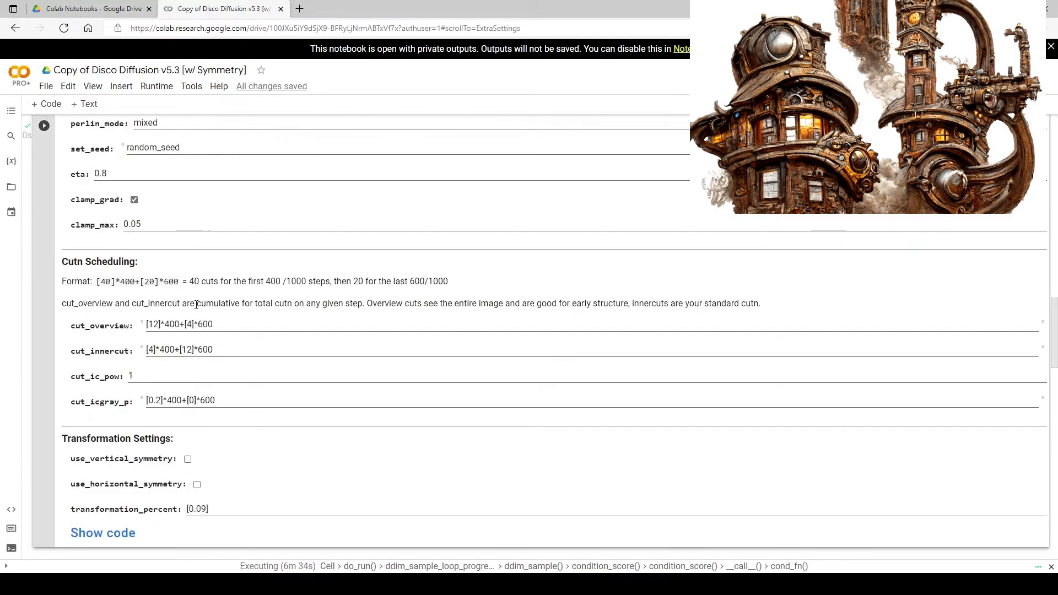
Enable use_horizontal_symmetry and re-run the Extra Settings cell to apply it.
{"action": "scroll", "scroll_direction": "up", "scroll_amount": 3}
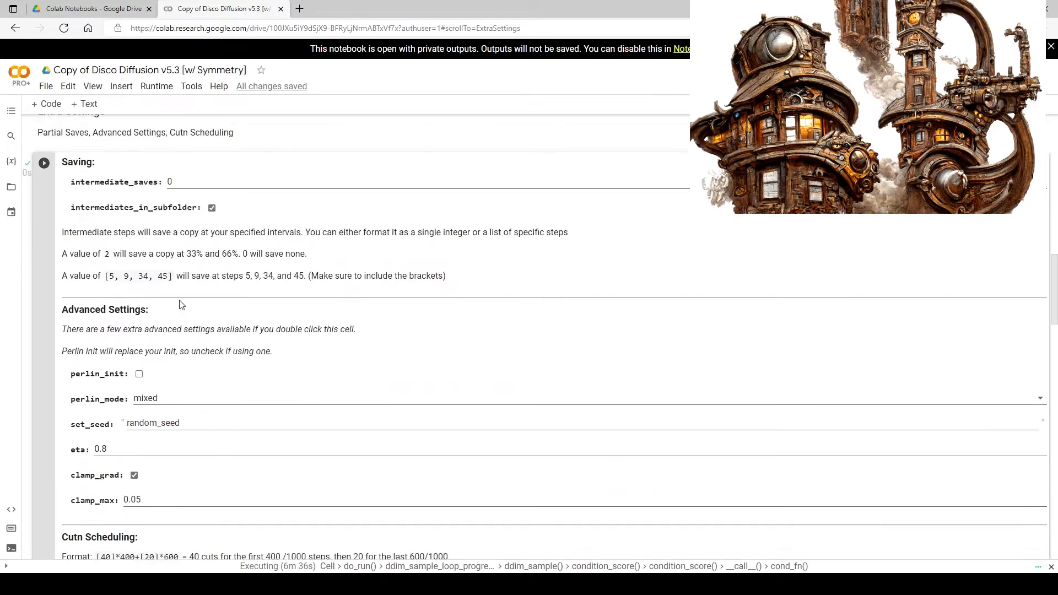
{"action": "scroll", "scroll_direction": "down", "scroll_amount": 3}
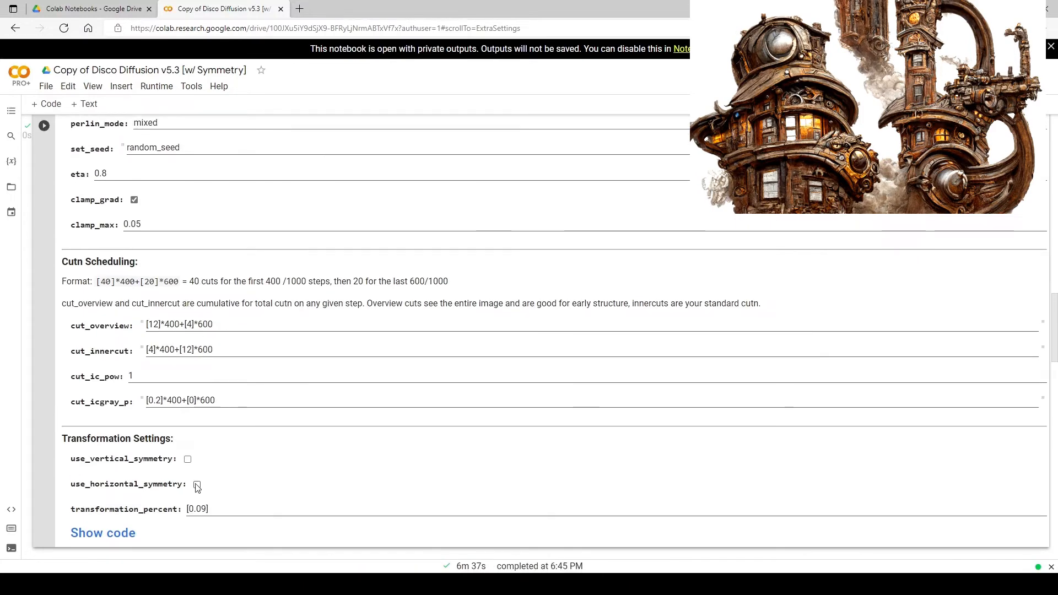
{"action": "left_click", "coordinate": [197, 483]}
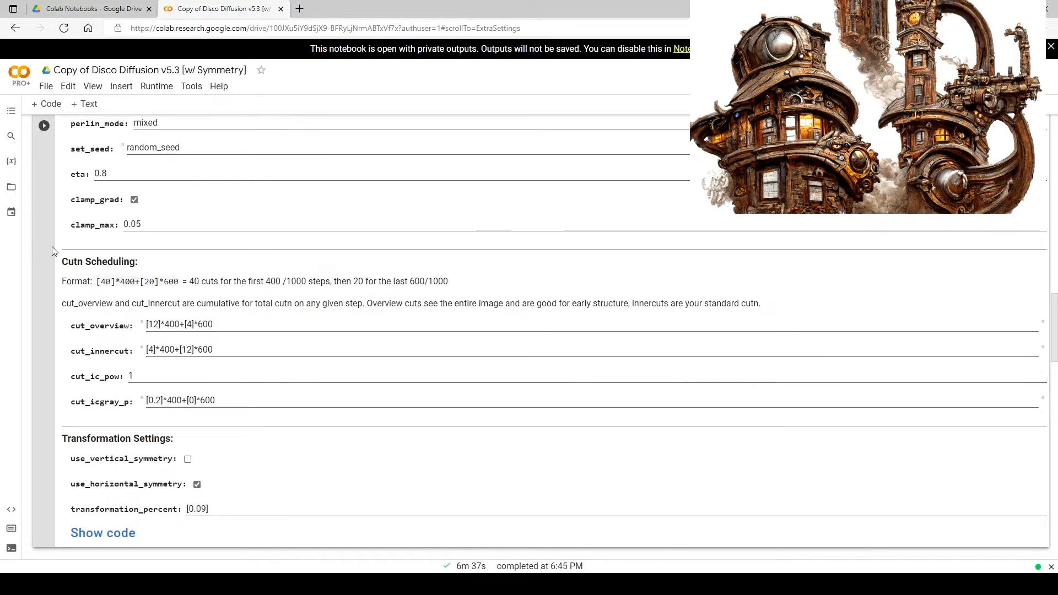
{"action": "scroll", "scroll_direction": "up", "scroll_amount": 3}
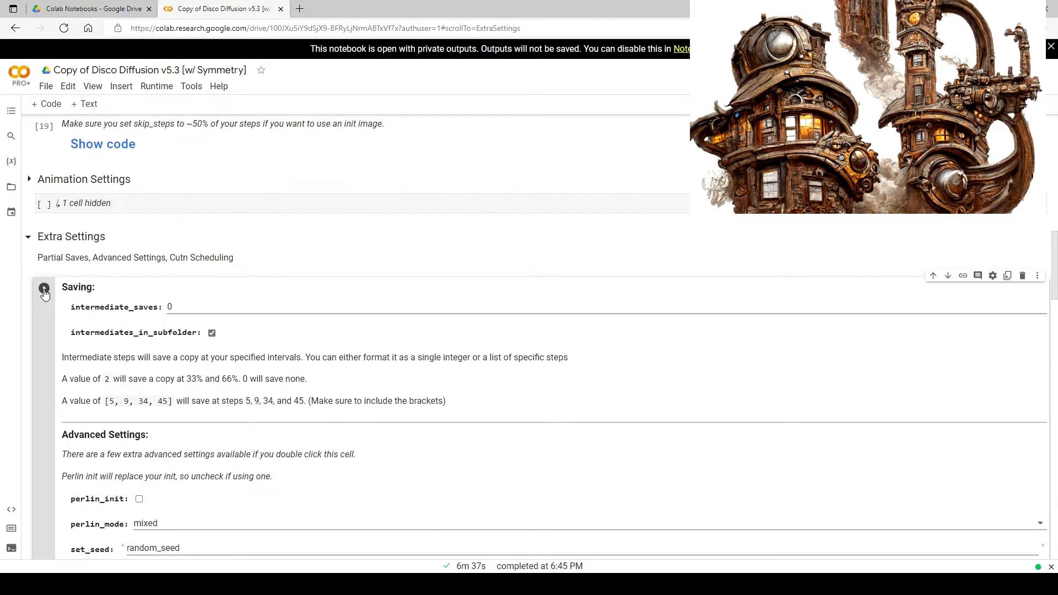
{"action": "left_click", "coordinate": [44, 287]}
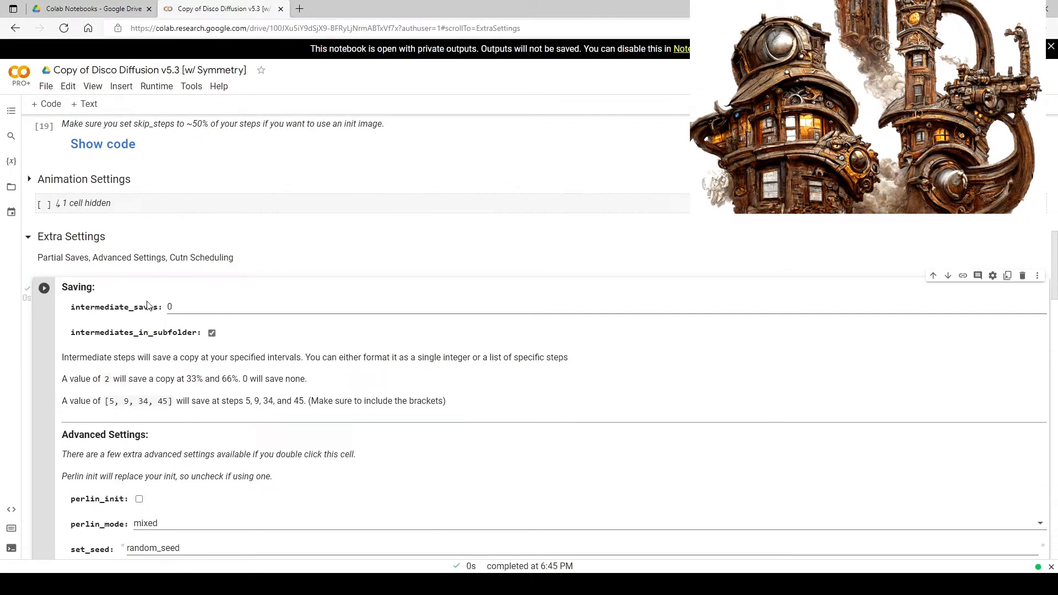
{"action": "scroll", "scroll_direction": "down", "scroll_amount": 3}
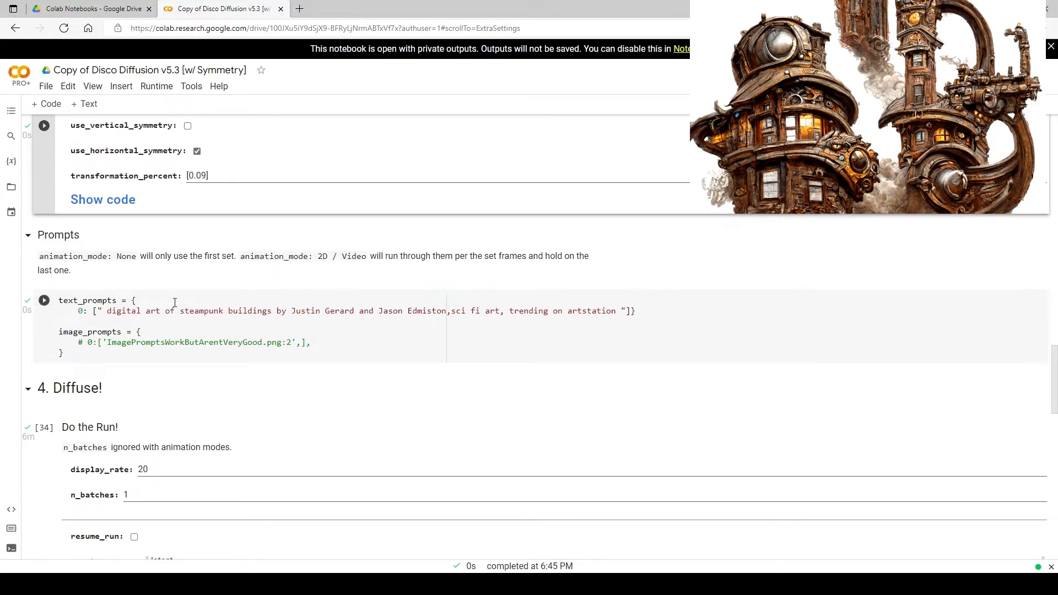
{"action": "scroll", "scroll_direction": "down", "scroll_amount": 3}
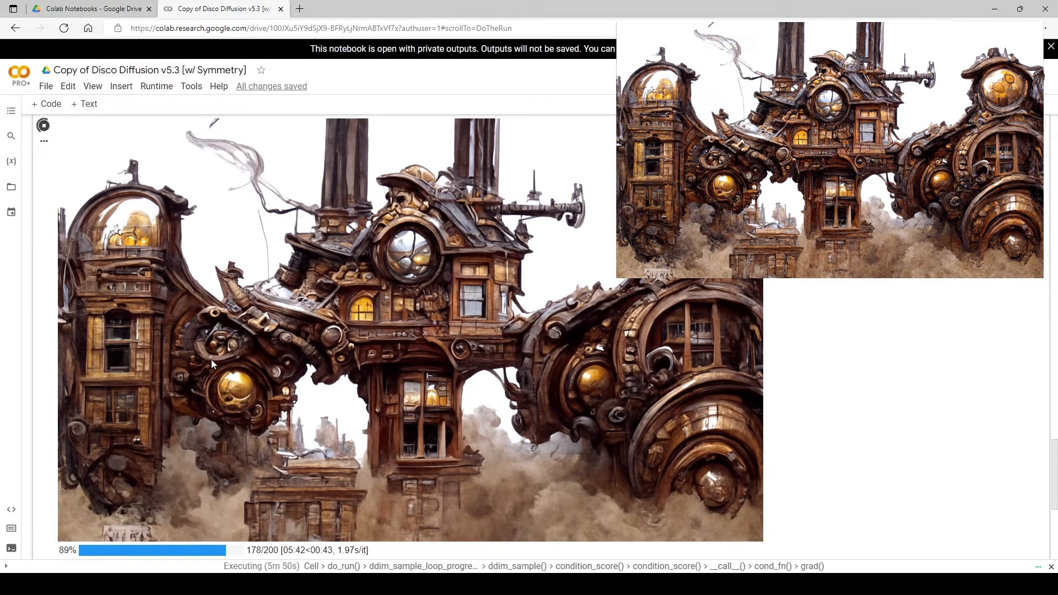
{"action": "mouse_move", "coordinate": [363, 366]}
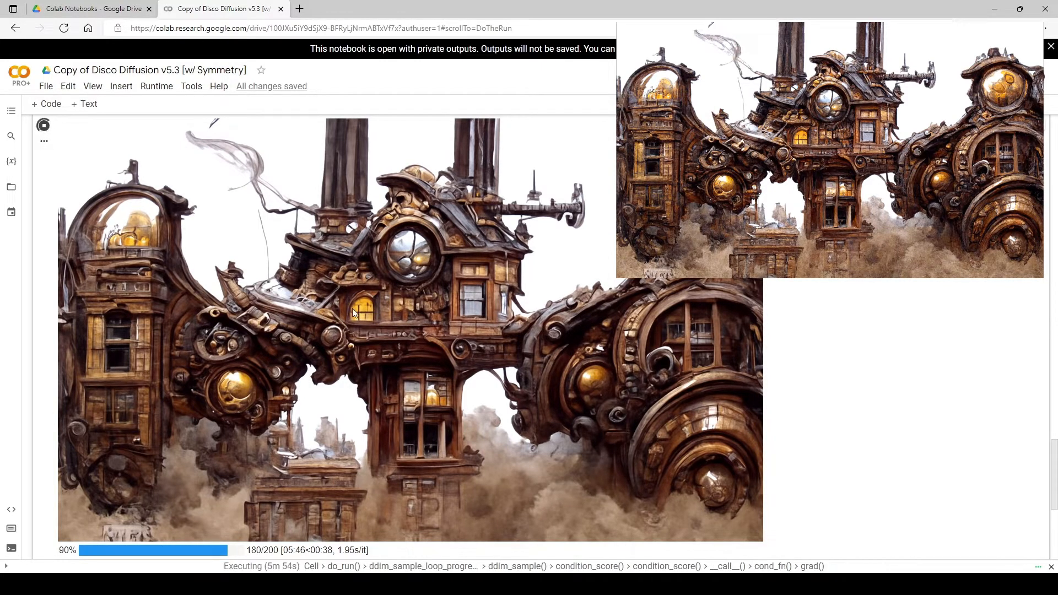
{"action": "mouse_move", "coordinate": [360, 180]}
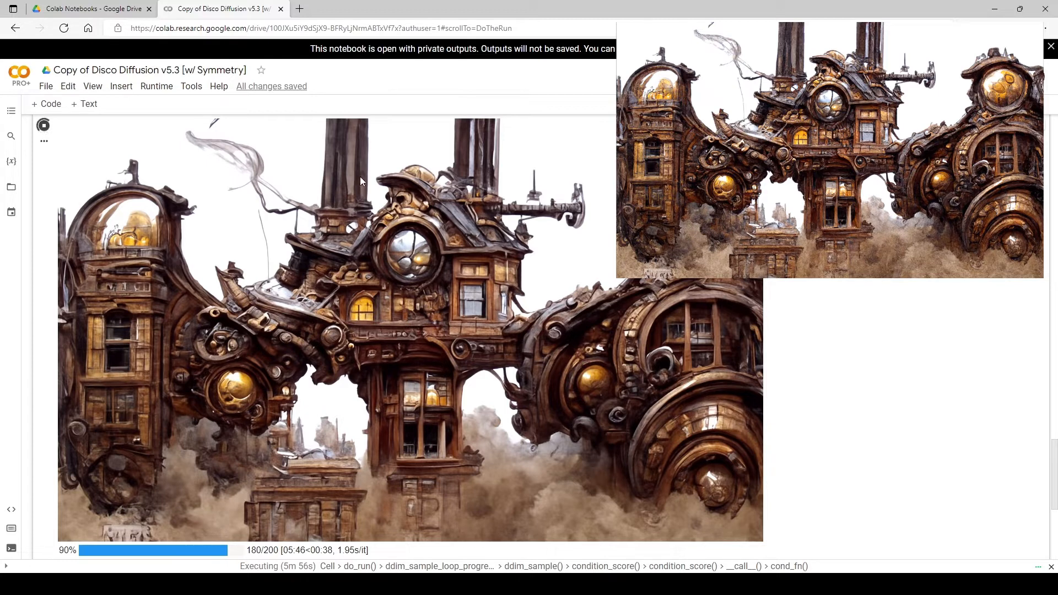
{"action": "mouse_move", "coordinate": [167, 354]}
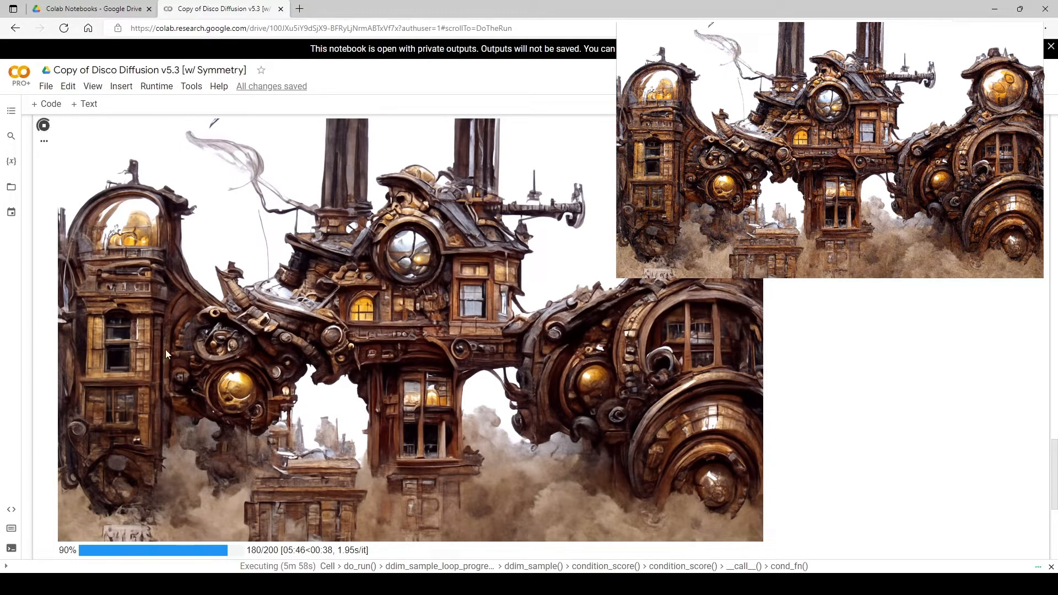
{"action": "mouse_move", "coordinate": [401, 359]}
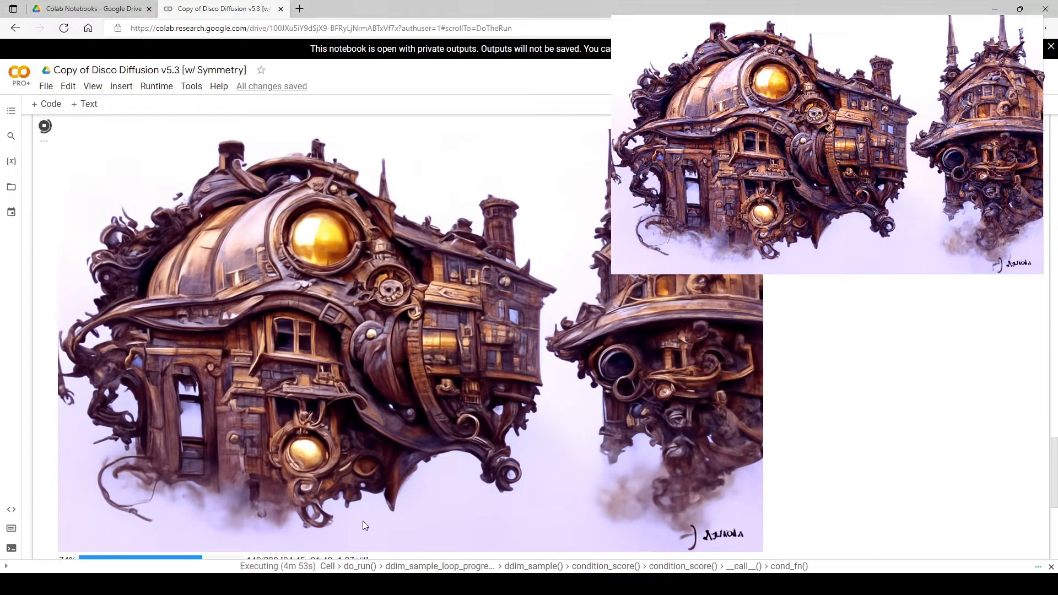
{"action": "mouse_move", "coordinate": [658, 377]}
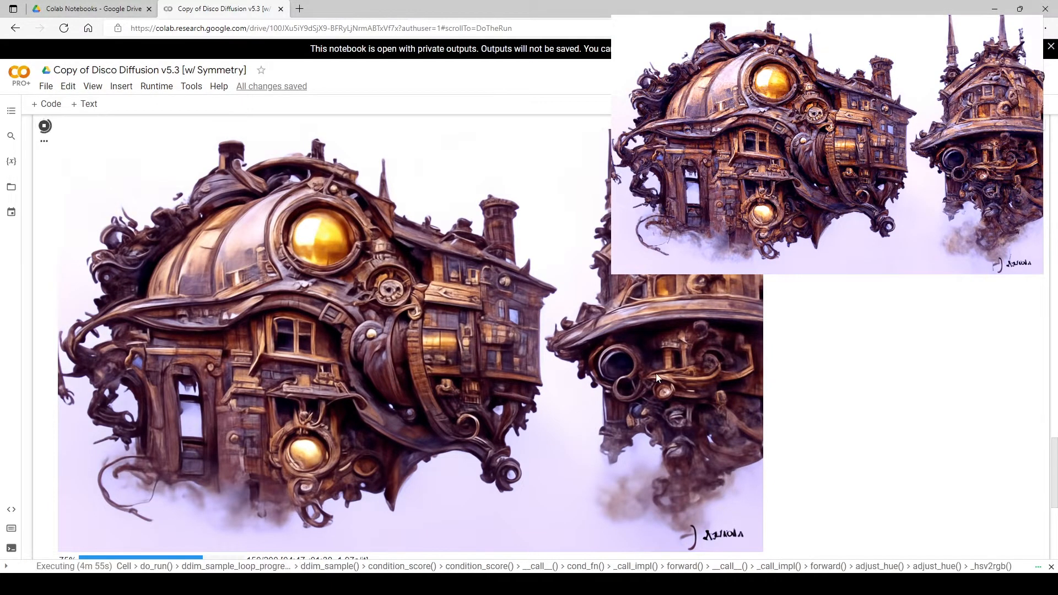
{"action": "mouse_move", "coordinate": [369, 388]}
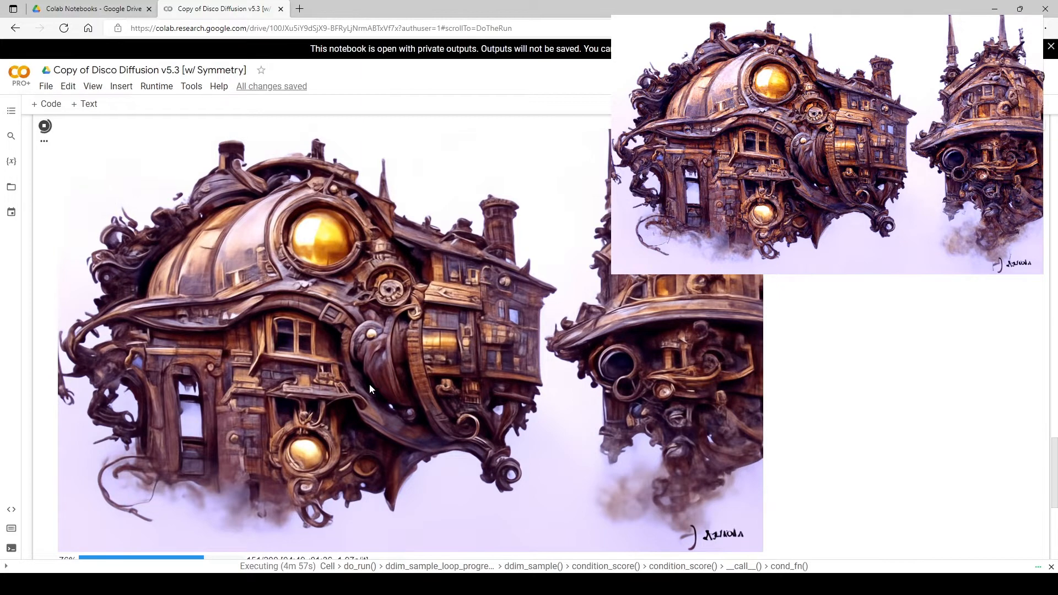
Scroll through the Do the Run output as the vertical-symmetry render reaches 163 of 200 steps.
{"action": "scroll", "scroll_direction": "down", "scroll_amount": 3}
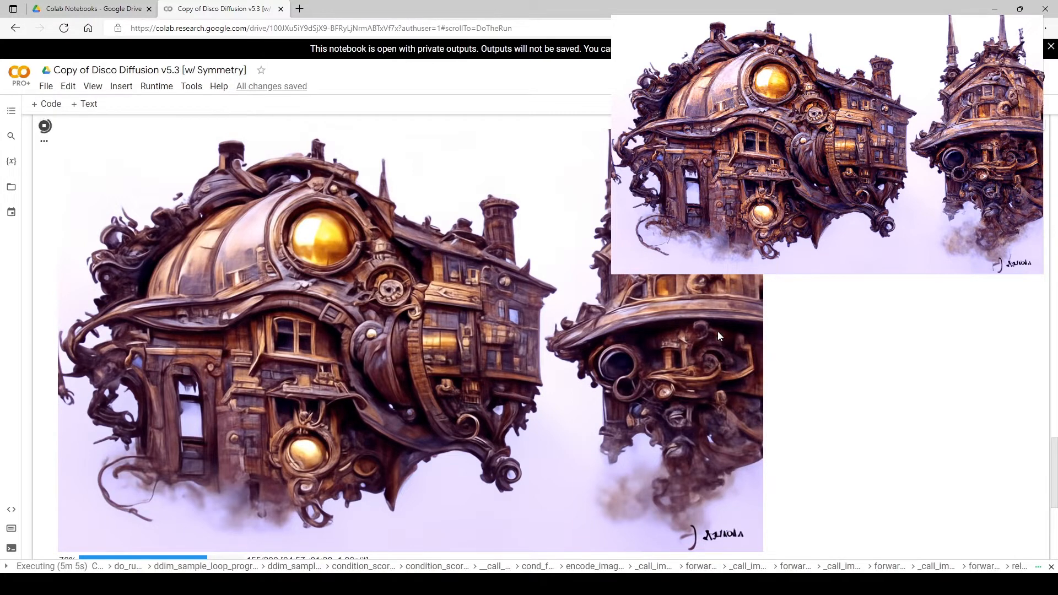
{"action": "mouse_move", "coordinate": [488, 435]}
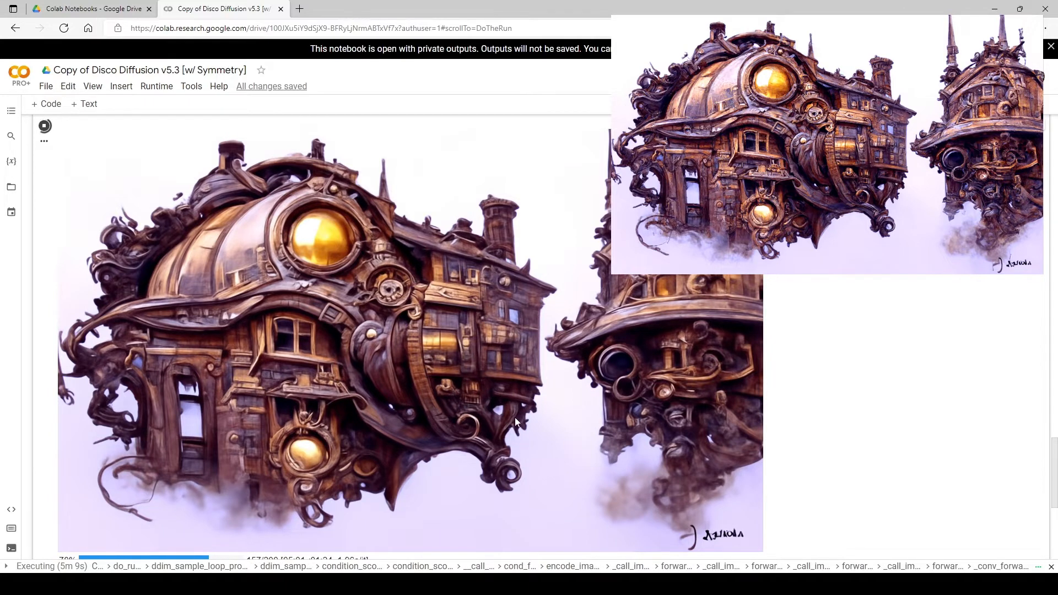
{"action": "scroll", "scroll_direction": "down", "scroll_amount": 3}
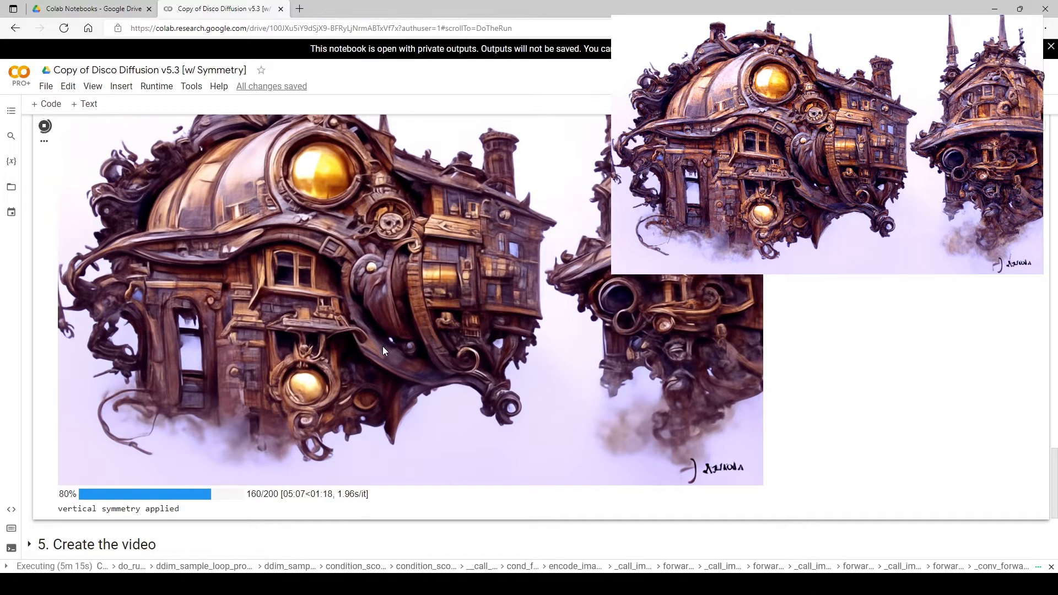
{"action": "mouse_move", "coordinate": [456, 359]}
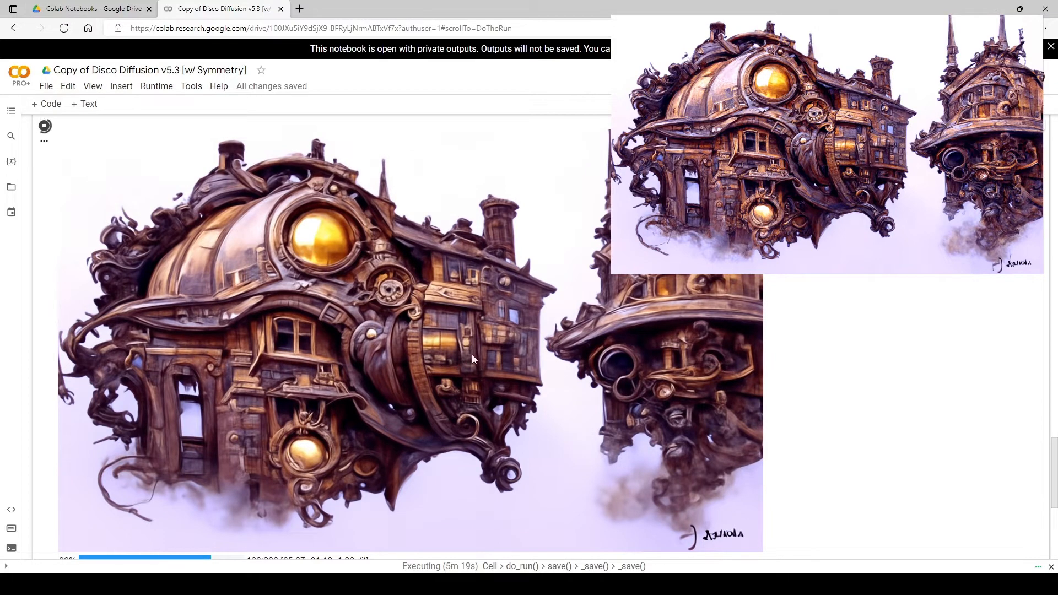
{"action": "scroll", "scroll_direction": "down", "scroll_amount": 3}
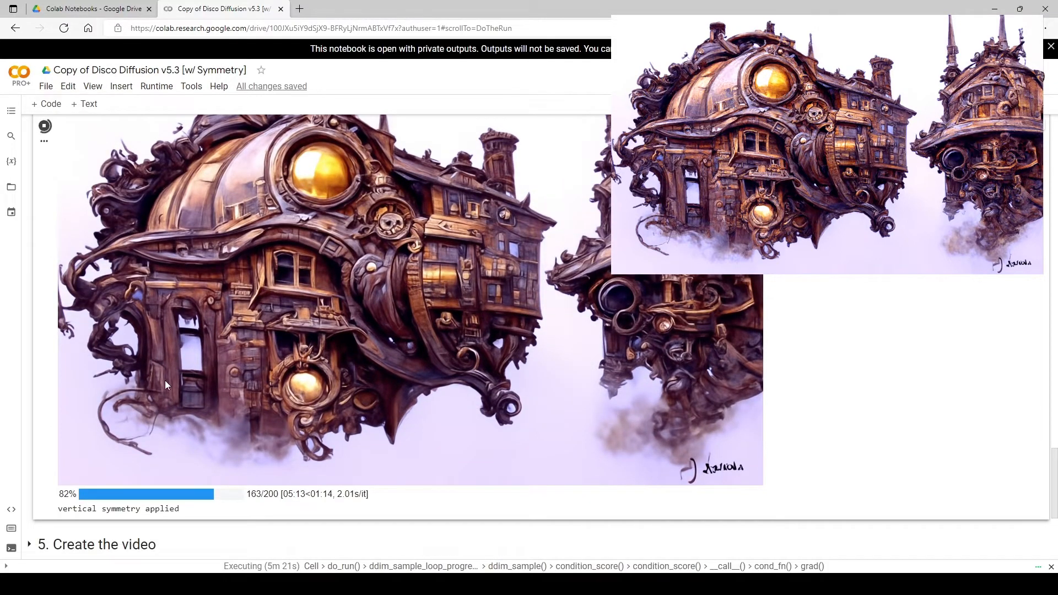
{"action": "mouse_move", "coordinate": [512, 422]}
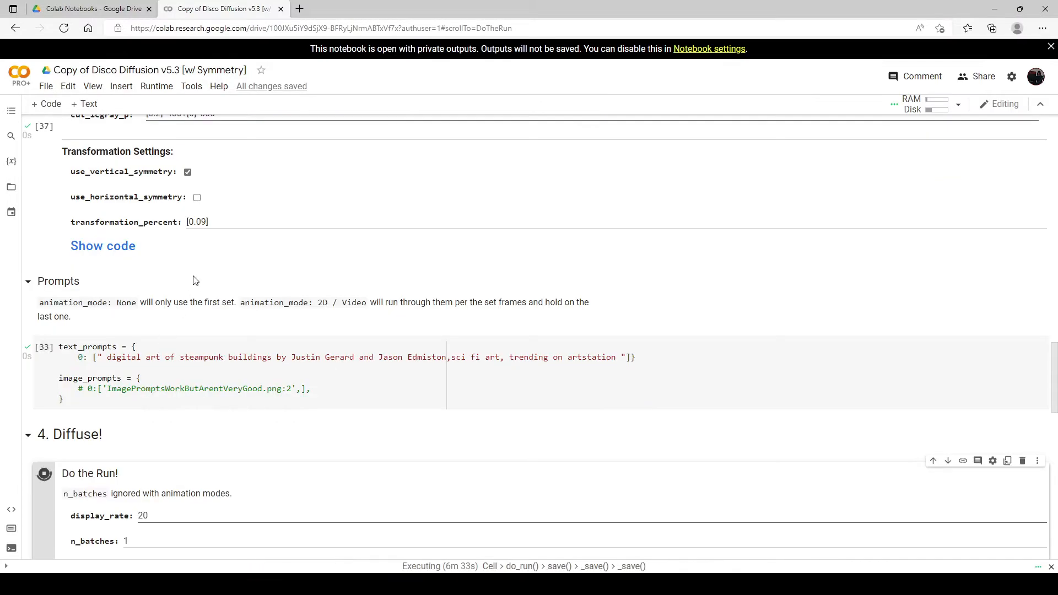
Enable use_horizontal_symmetry alongside vertical symmetry in Transformation Settings.
{"action": "scroll", "scroll_direction": "up", "scroll_amount": 3}
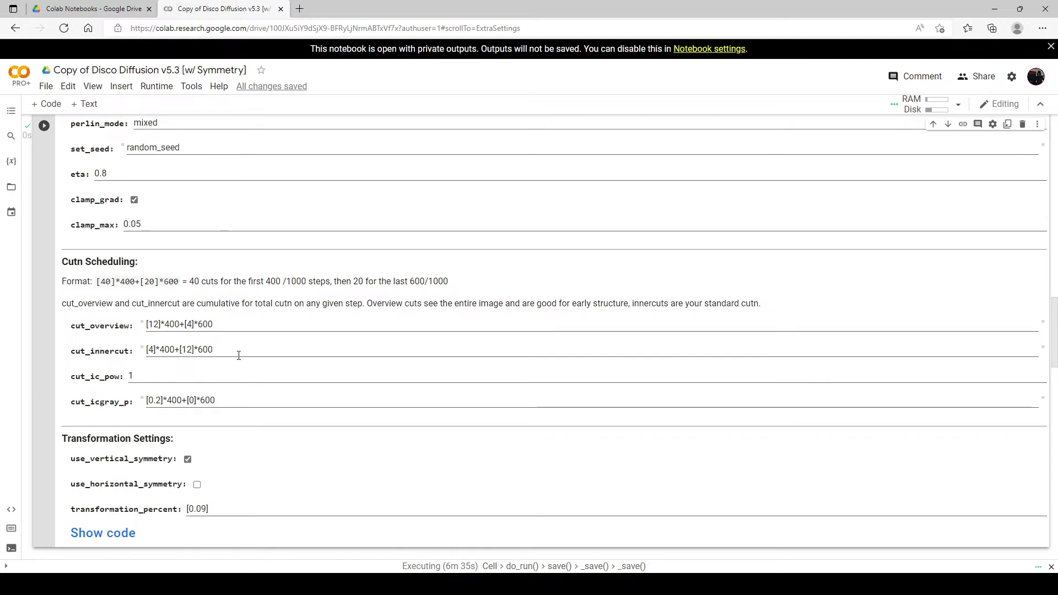
{"action": "left_click", "coordinate": [197, 483]}
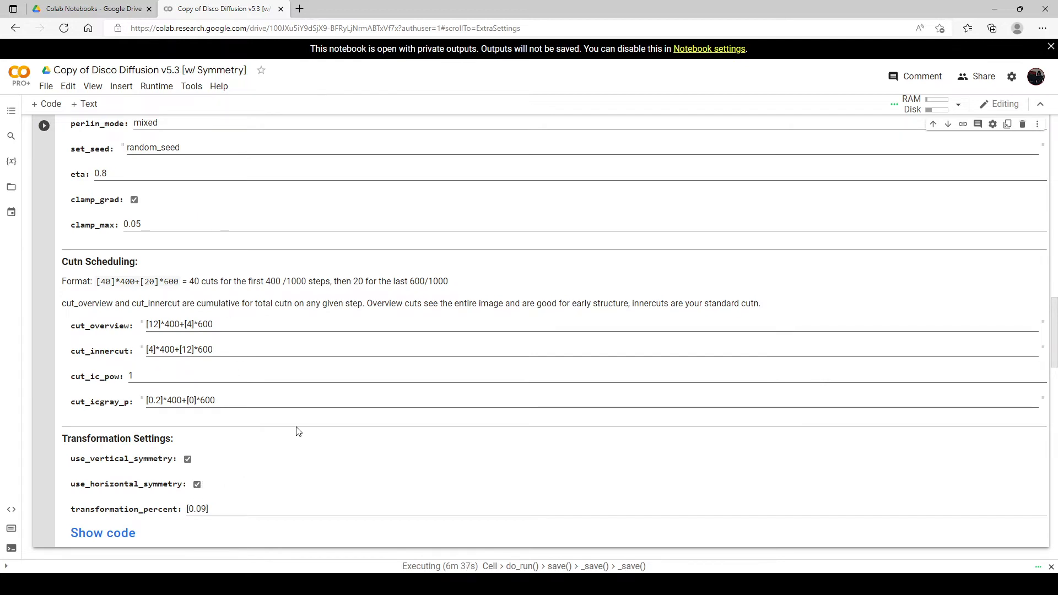
{"action": "scroll", "scroll_direction": "down", "scroll_amount": 3}
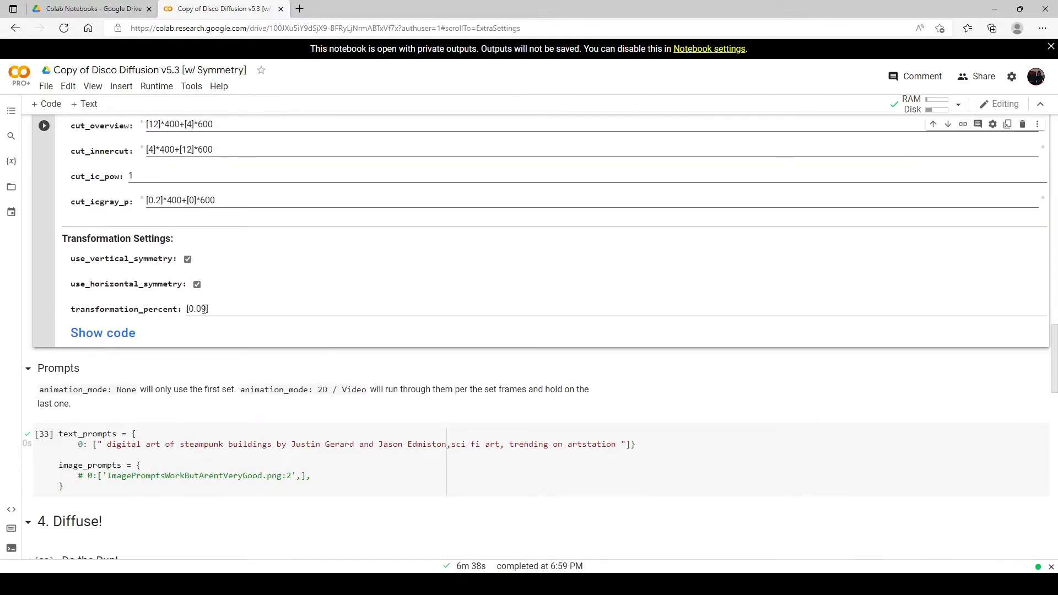
{"action": "scroll", "scroll_direction": "up", "scroll_amount": 3}
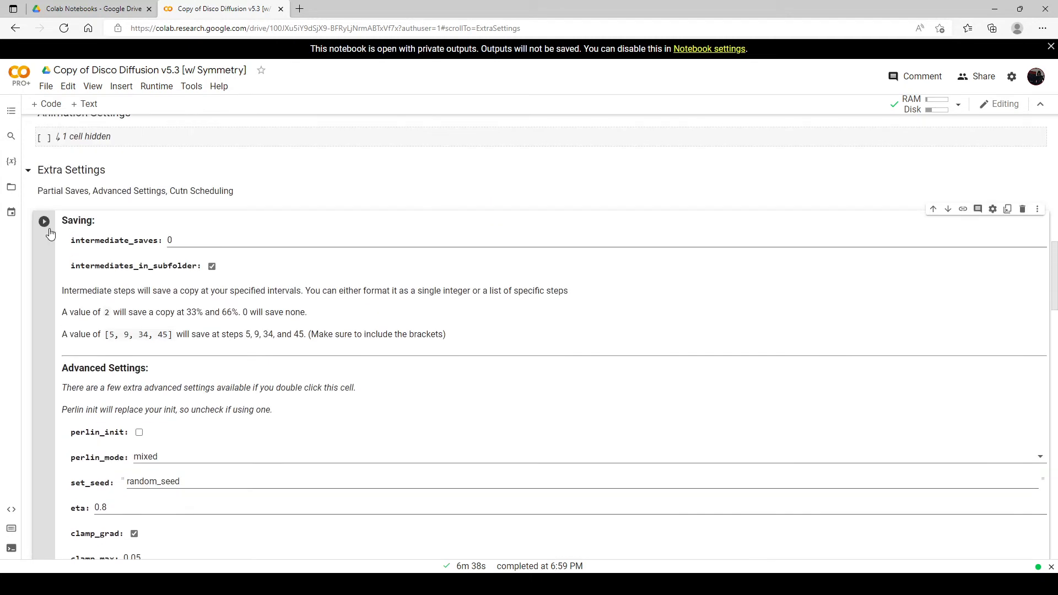
Start the Do the Run cell again under 4. Diffuse! with both symmetries active.
{"action": "scroll", "scroll_direction": "down", "scroll_amount": 3}
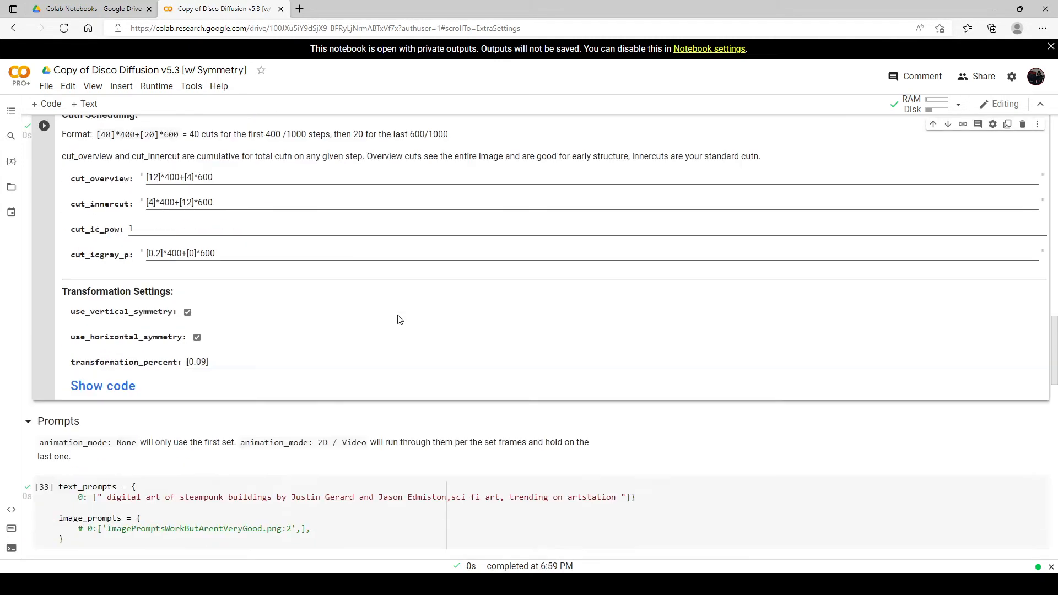
{"action": "scroll", "scroll_direction": "down", "scroll_amount": 3}
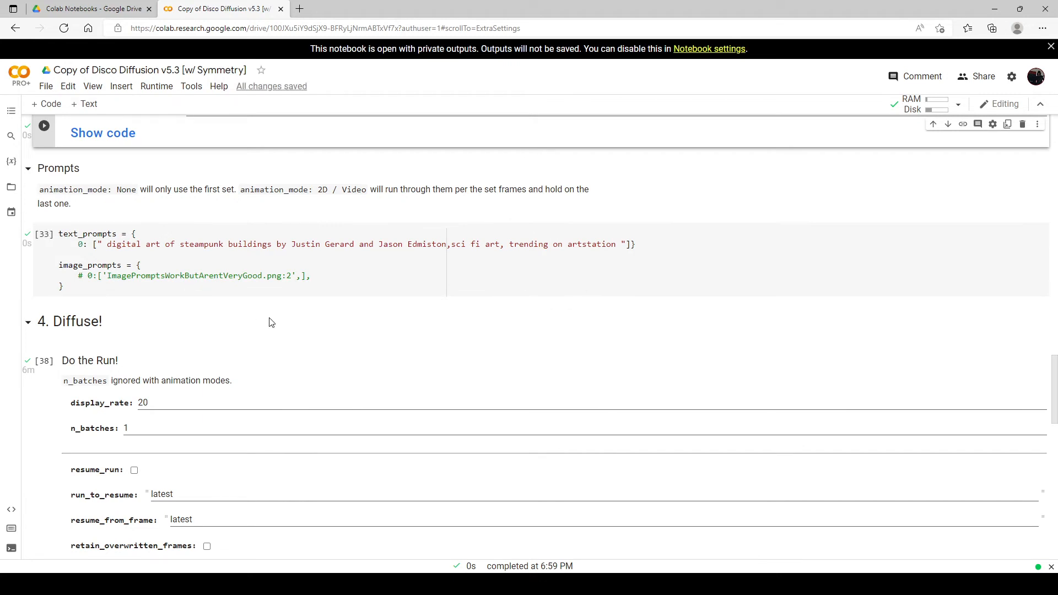
{"action": "scroll", "scroll_direction": "down", "scroll_amount": 3}
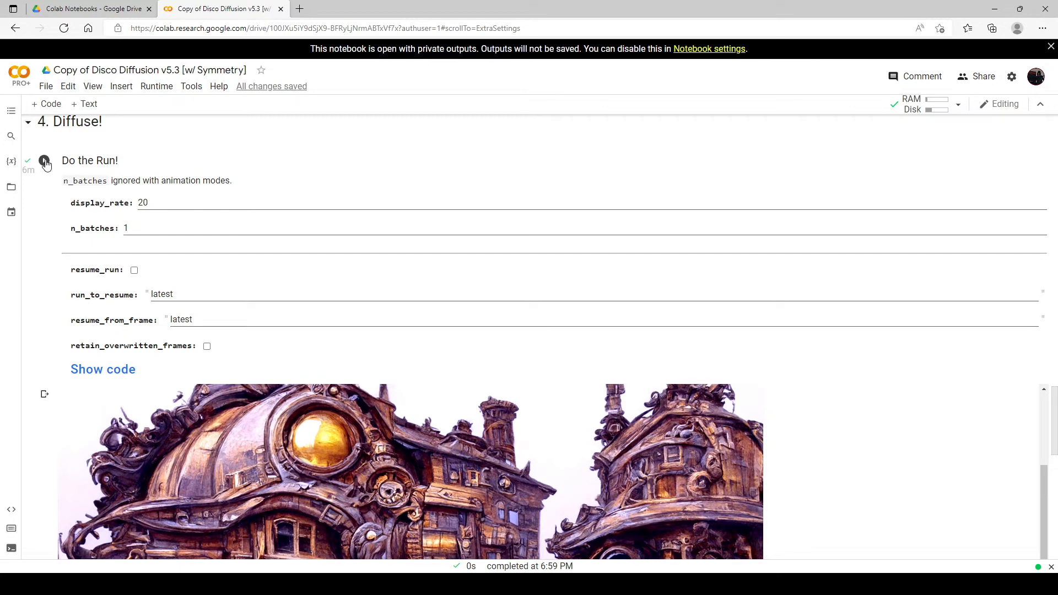
{"action": "left_click", "coordinate": [44, 161]}
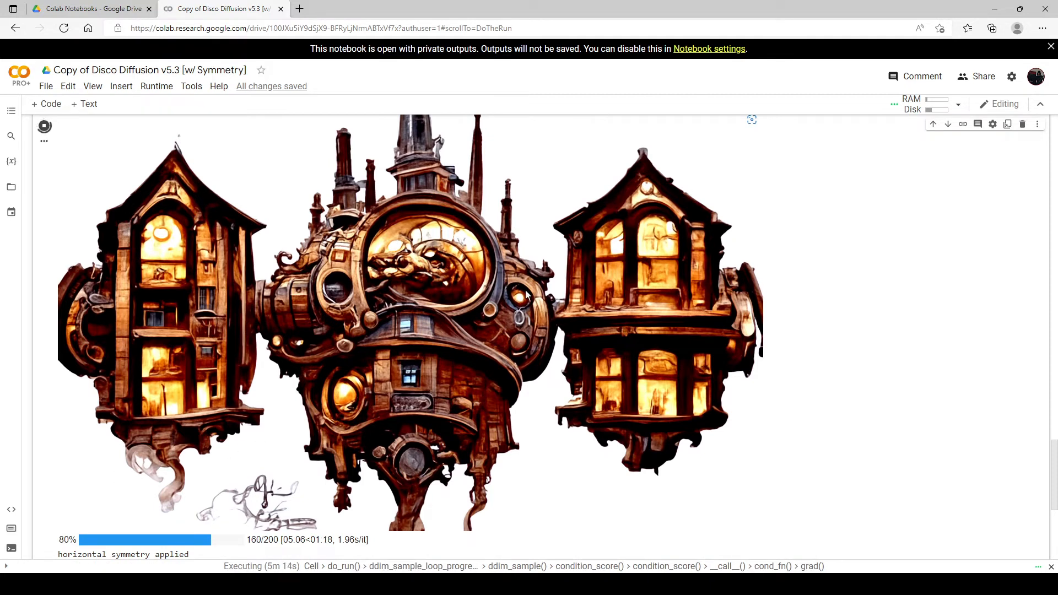
{"action": "mouse_move", "coordinate": [452, 342]}
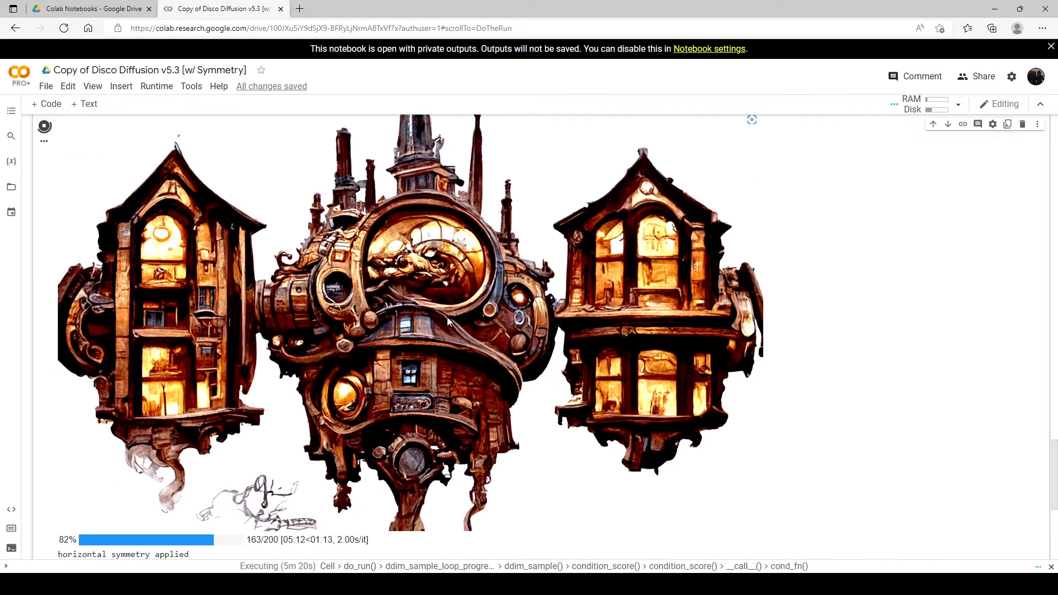
Scroll the Do the Run output to view the mirrored steampunk towers render in progress.
{"action": "scroll", "scroll_direction": "down", "scroll_amount": 3}
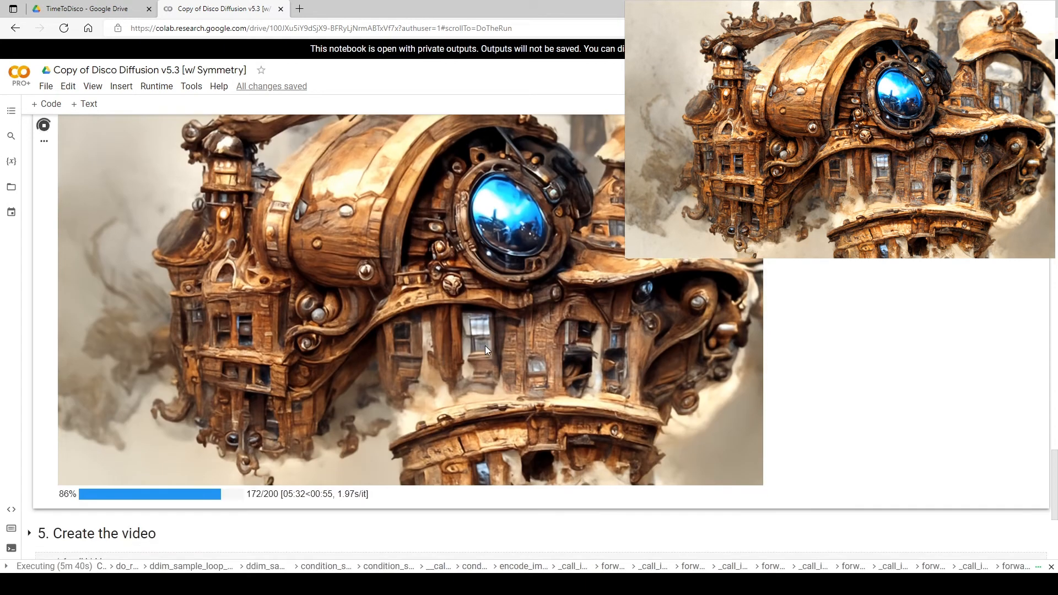
{"action": "mouse_move", "coordinate": [397, 451]}
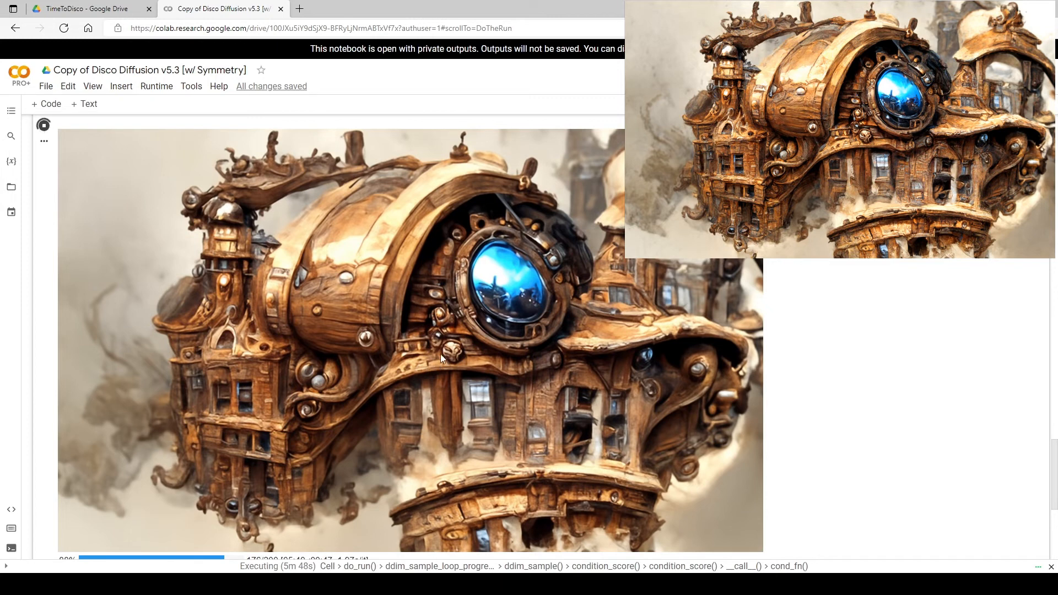
{"action": "mouse_move", "coordinate": [419, 366]}
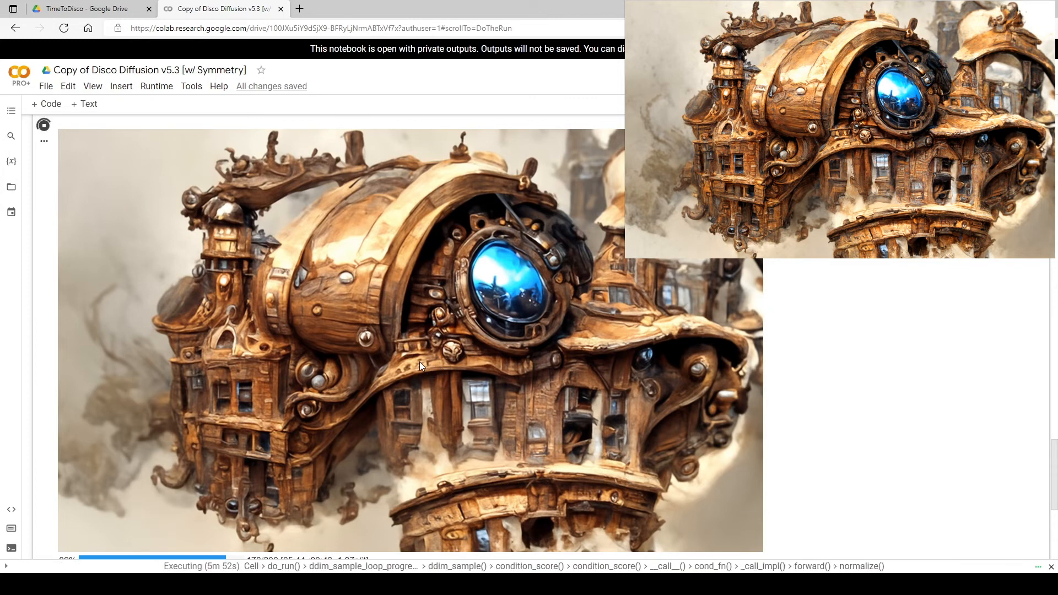
{"action": "mouse_move", "coordinate": [419, 317]}
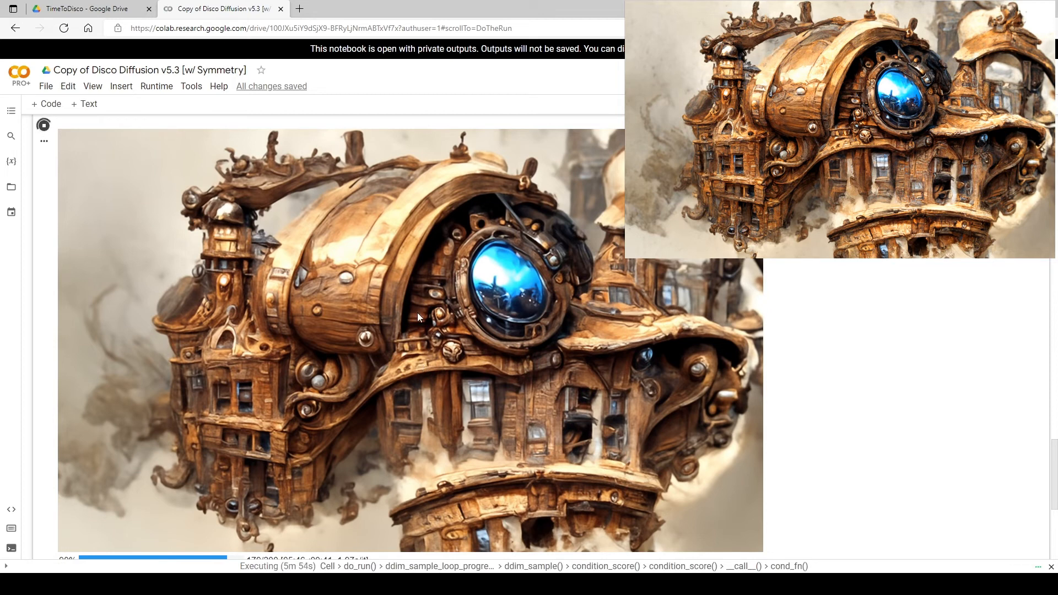
{"action": "mouse_move", "coordinate": [451, 358]}
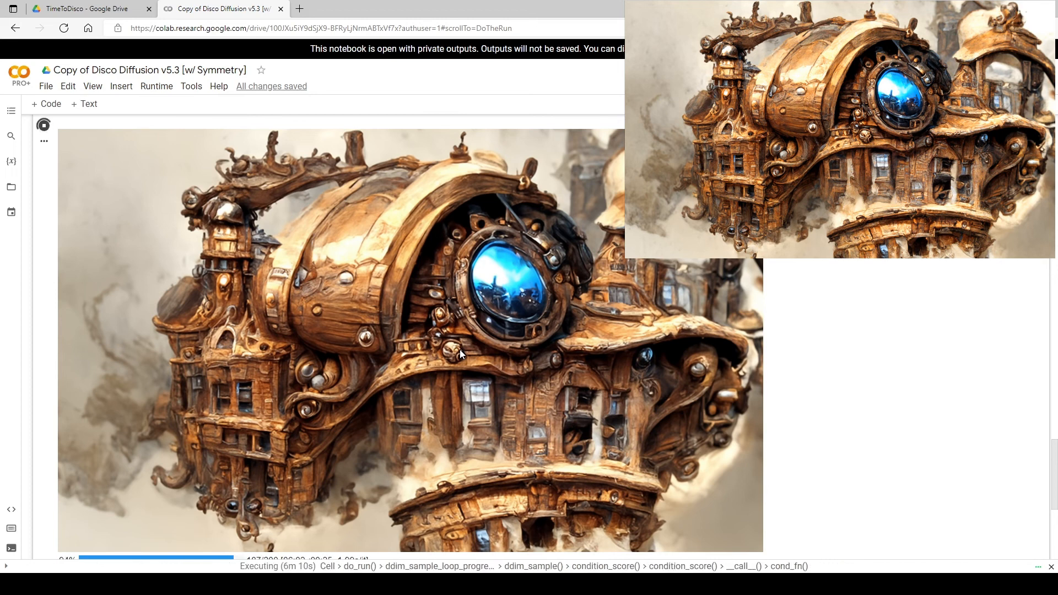
{"action": "mouse_move", "coordinate": [470, 276]}
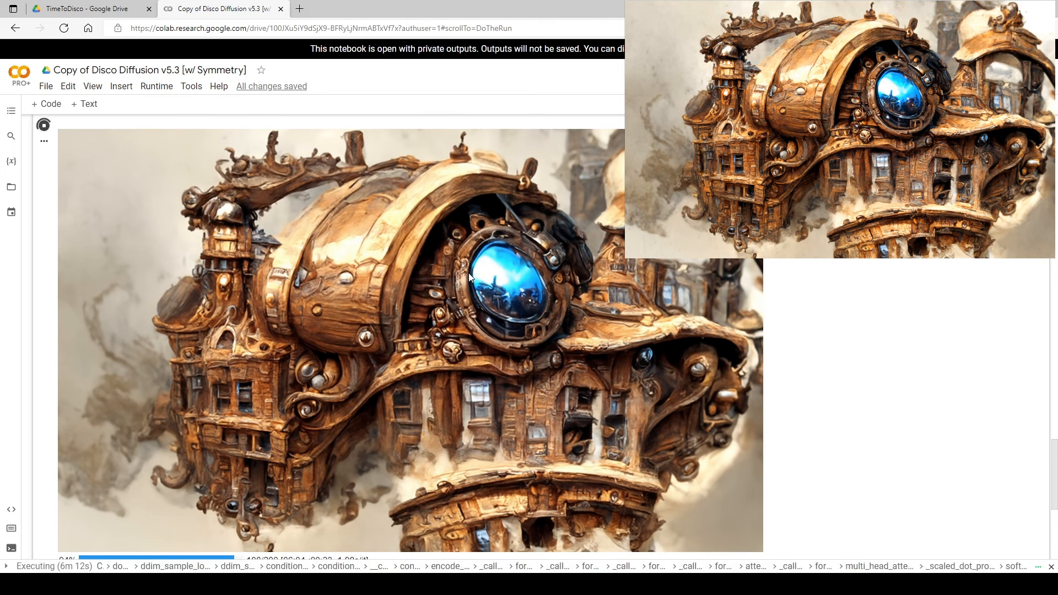